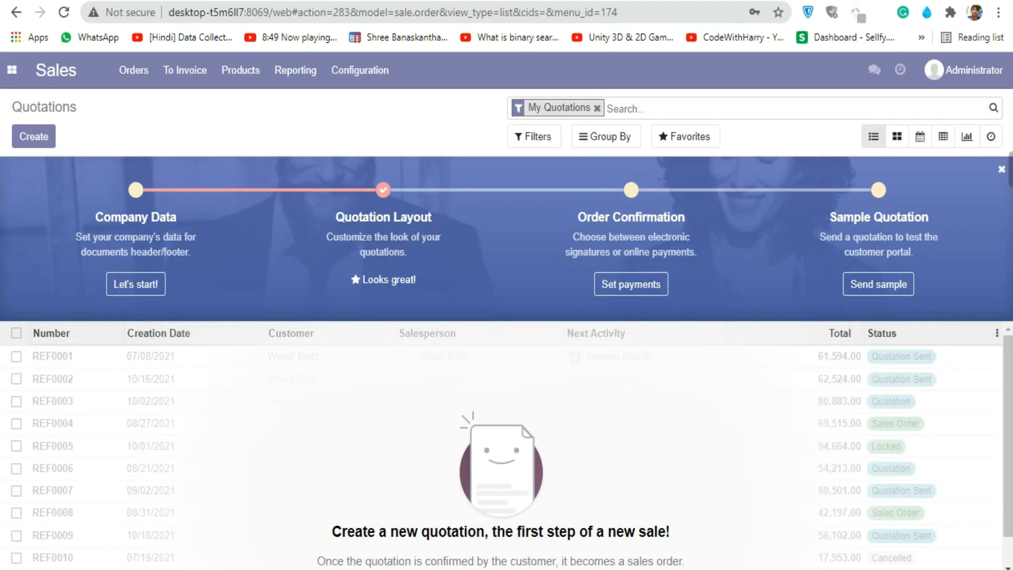
- Choose PayPal as the quotation confirmation method under Set payments and apply it
{"action": "left_click", "coordinate": [630, 284]}
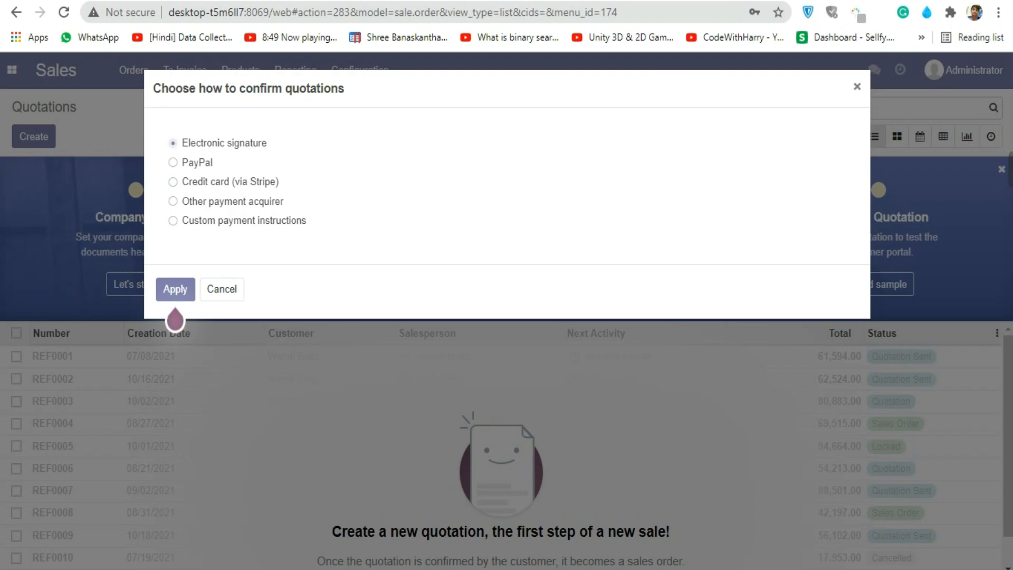
{"action": "left_click", "coordinate": [173, 163]}
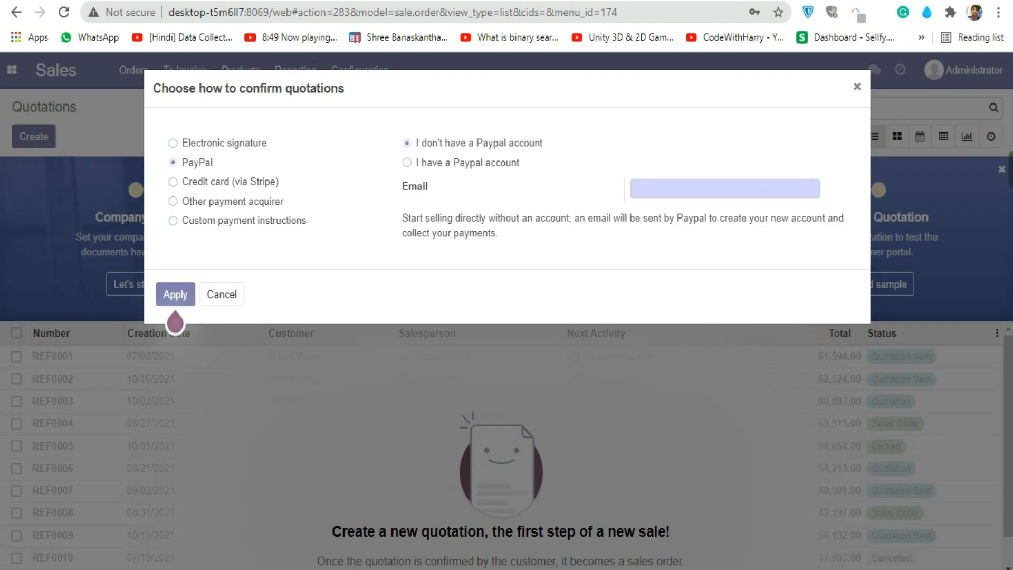
{"action": "left_click", "coordinate": [173, 144]}
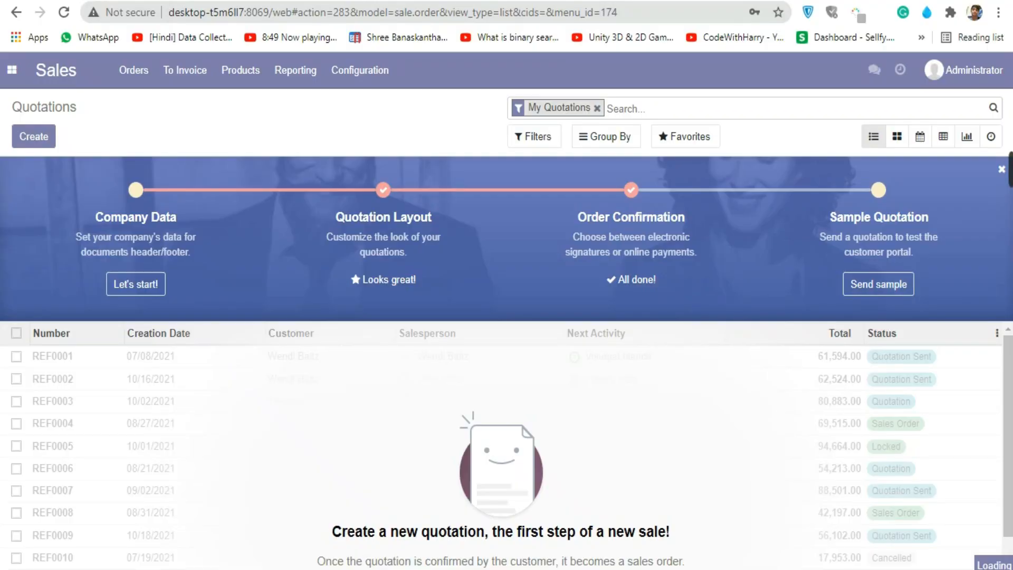
- Send the sample quotation, which raises the missing Wkhtmltopdf user error
{"action": "left_click", "coordinate": [879, 283]}
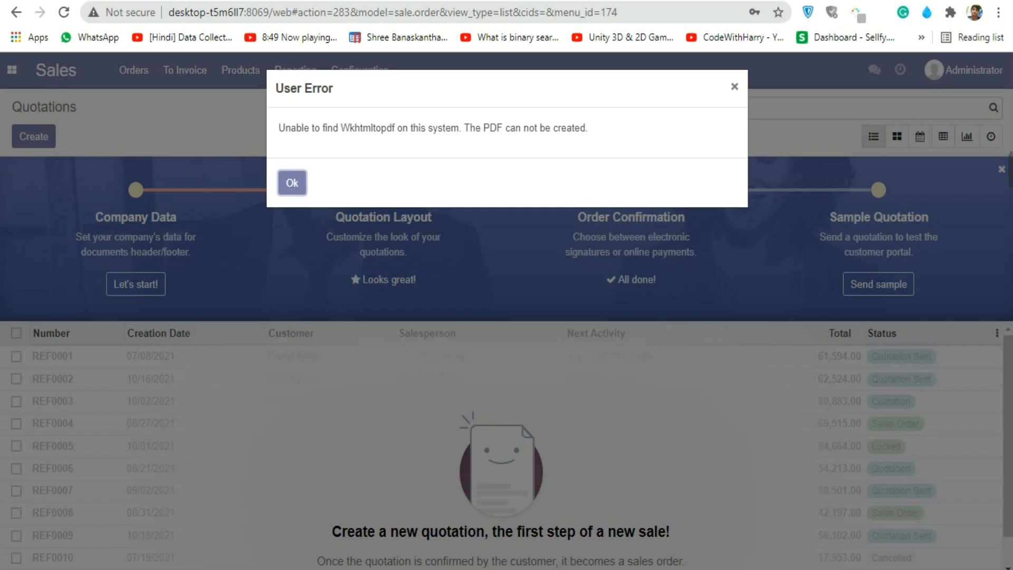
- Run pip install wkhtmltopdf in Command Prompt
{"action": "double_click", "coordinate": [371, 127]}
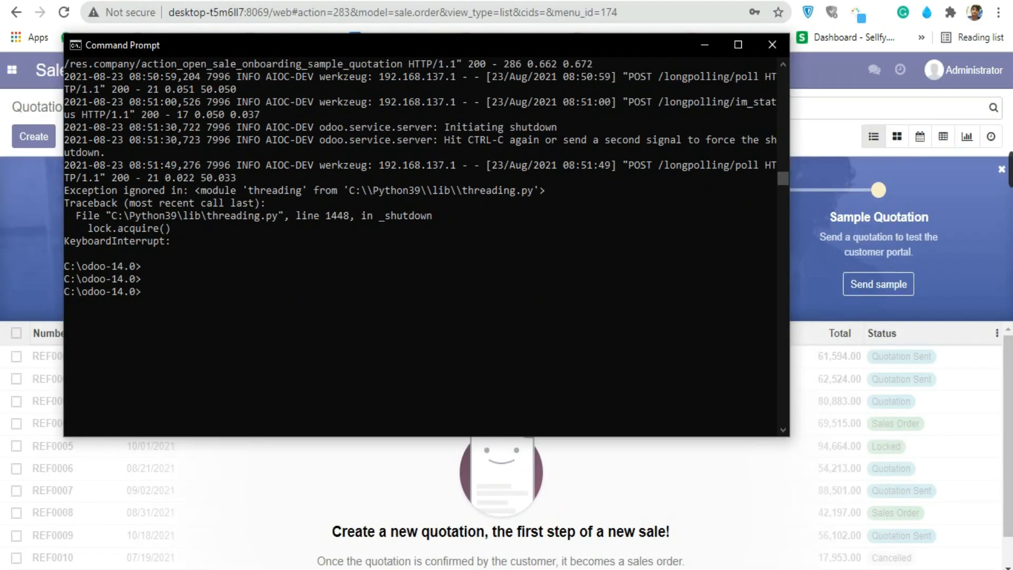
{"action": "type", "text": "pip install wkhtmltopdf"}
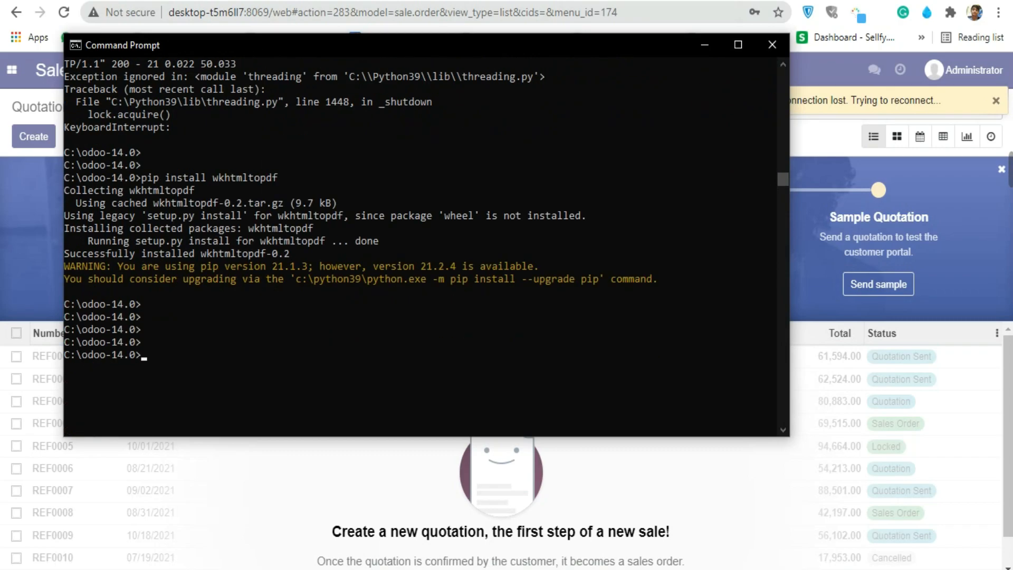
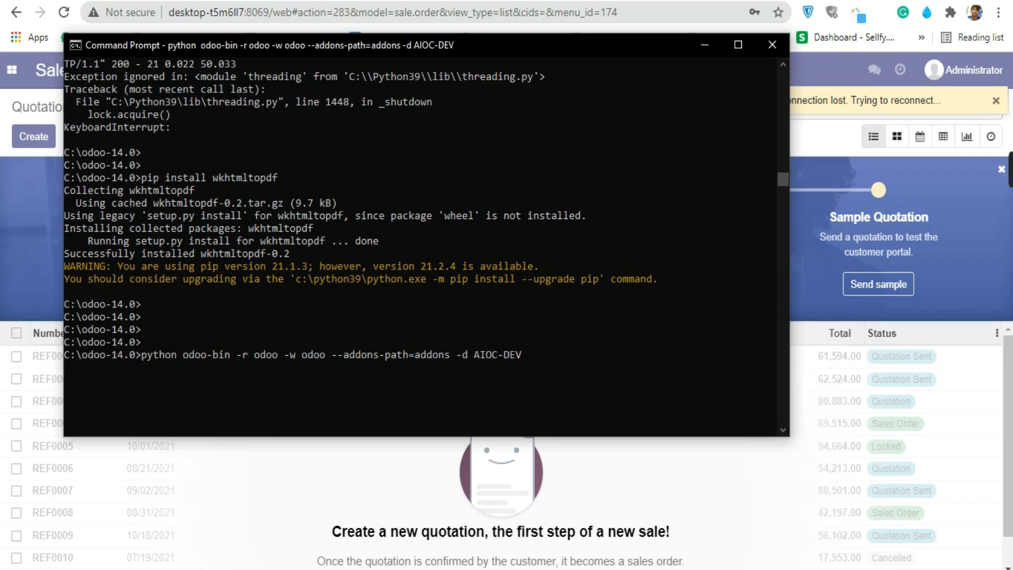
- Relaunch the Odoo server for AIOC-DEV, reload Quotations and dismiss the Wkhtmltopdf error
{"action": "left_click", "coordinate": [773, 44]}
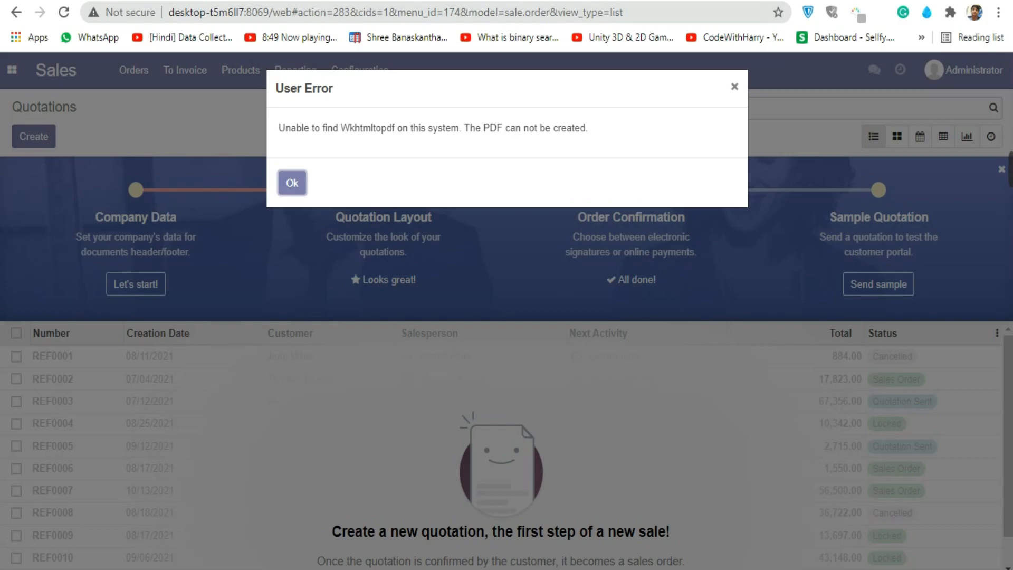
{"action": "left_click", "coordinate": [291, 182]}
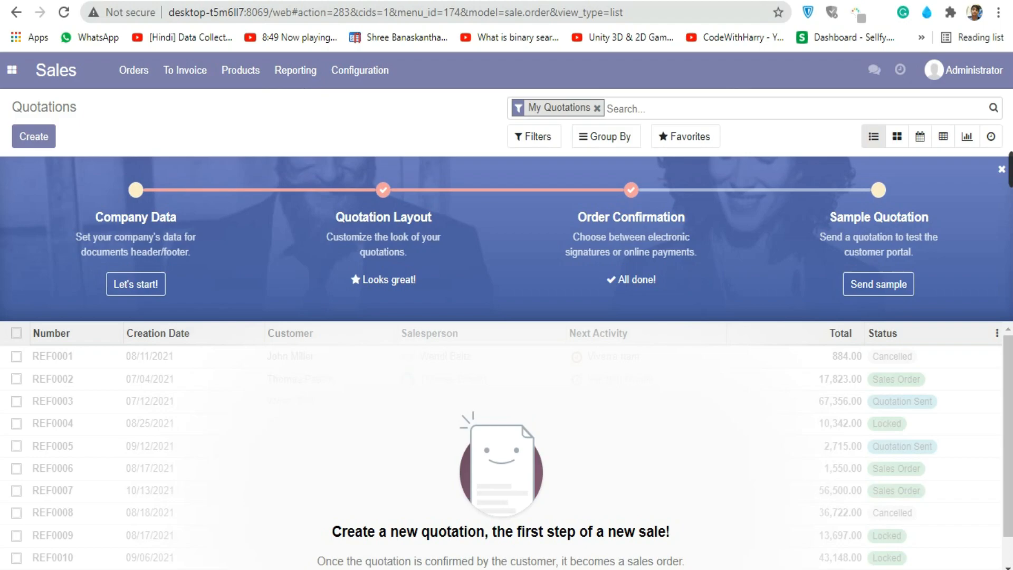